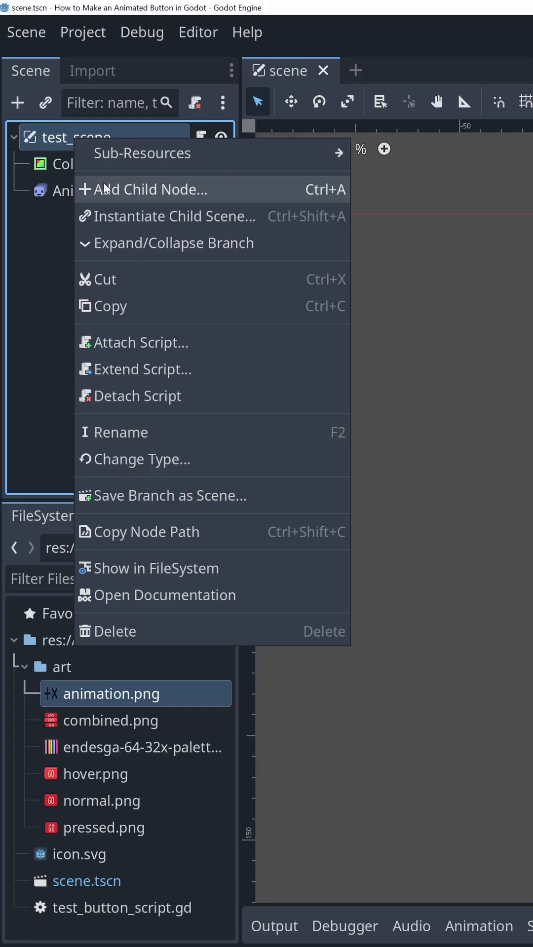
# Add a TextureButton as a child of test_scene via the Add Child Node dialog.
pyautogui.click(148, 189)
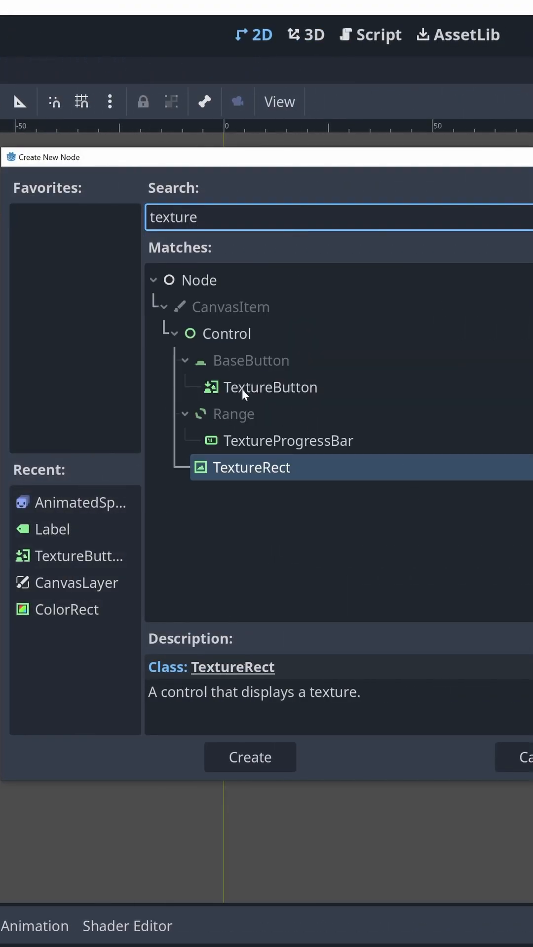
pyautogui.click(250, 757)
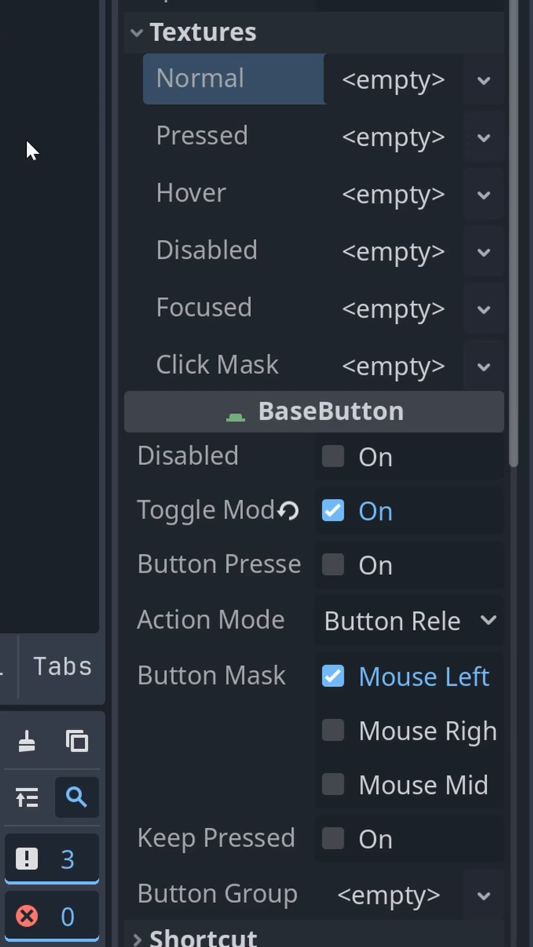
# Make the Normal texture a new AtlasTexture using the three-frame GO button sheet.
pyautogui.click(484, 81)
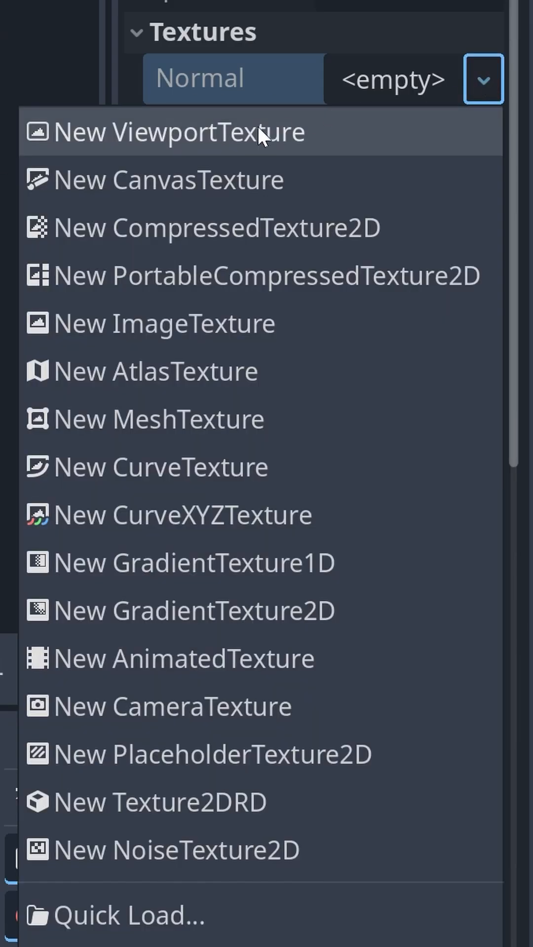
pyautogui.click(148, 371)
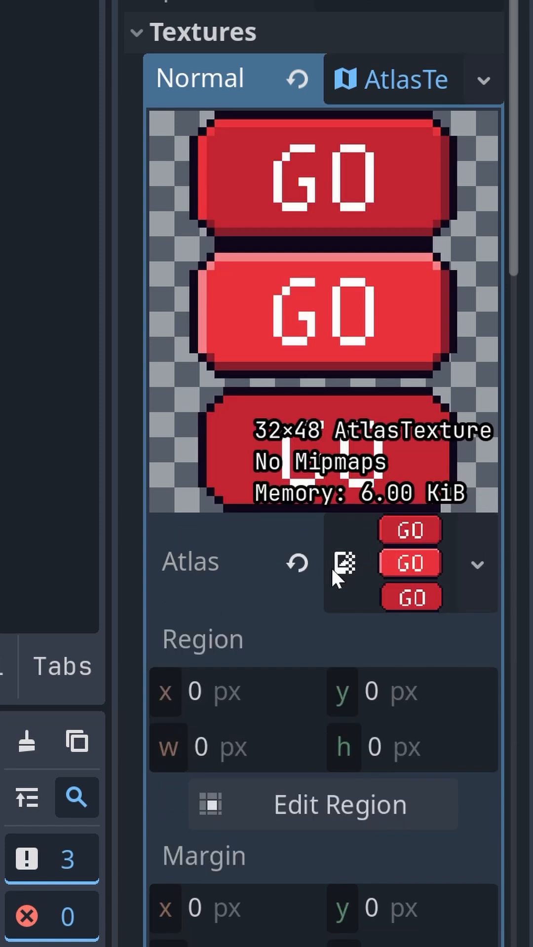
# Set the AtlasTexture region to w 32, h 16 so only the top GO button shows.
pyautogui.write('32')
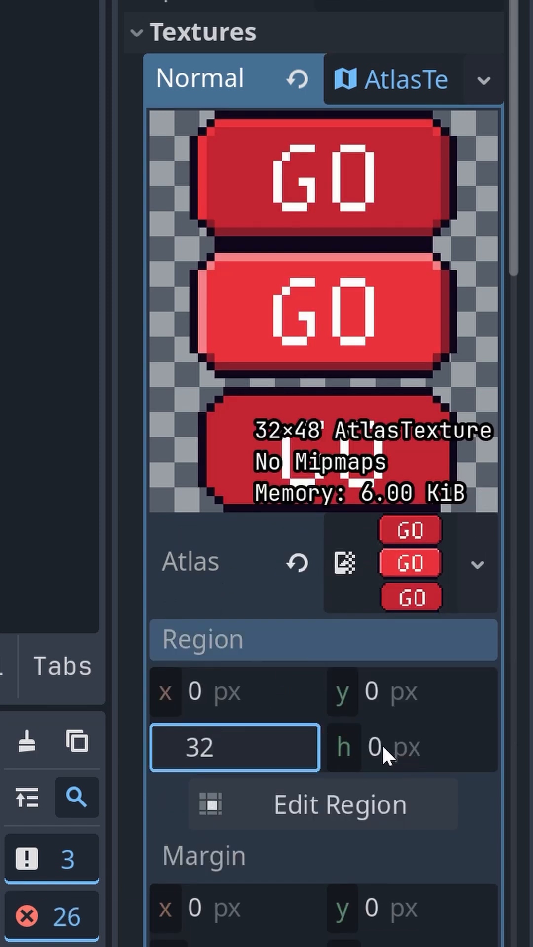
pyautogui.write('16')
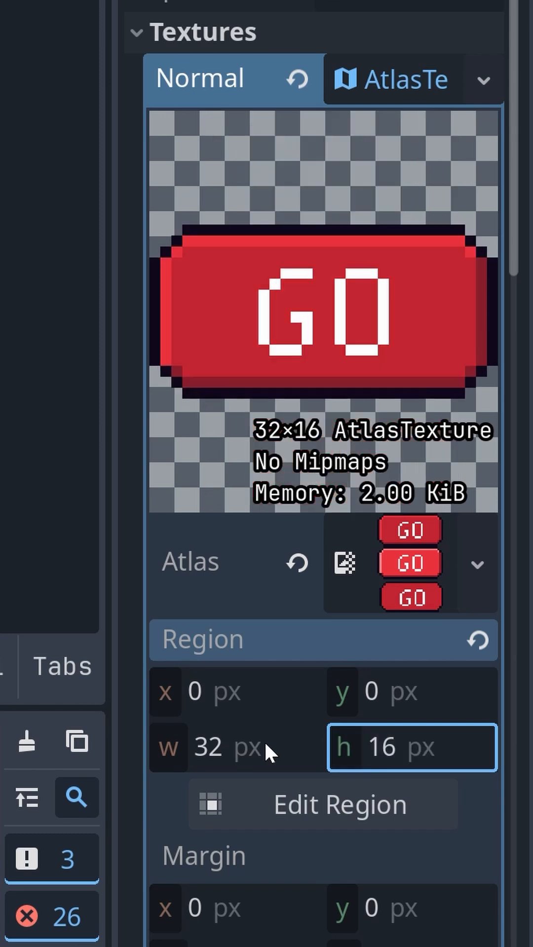